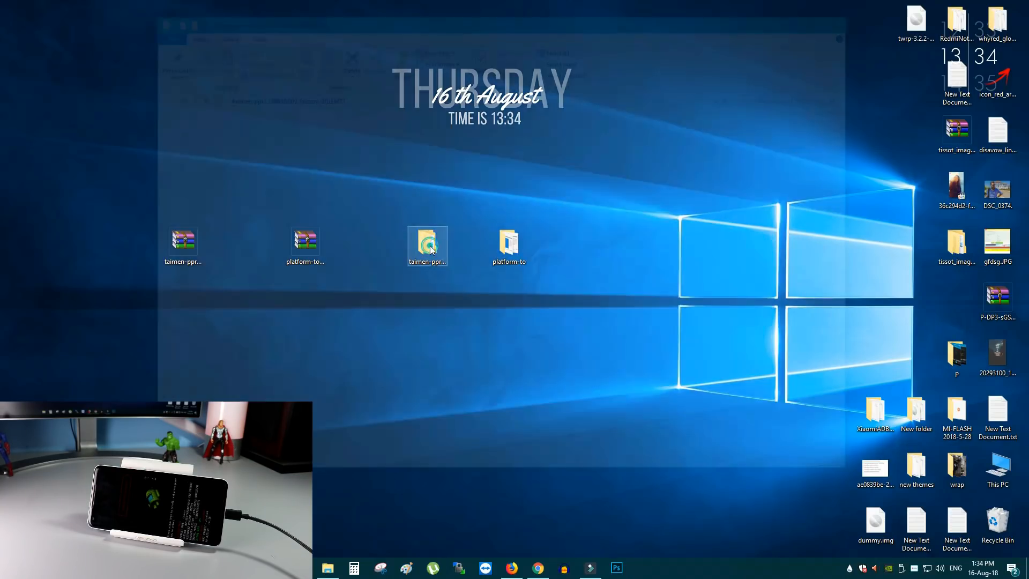
# Show the context-menu actions for flash-all.bat inside the platform-tools folder
pyautogui.doubleClick(427, 244)
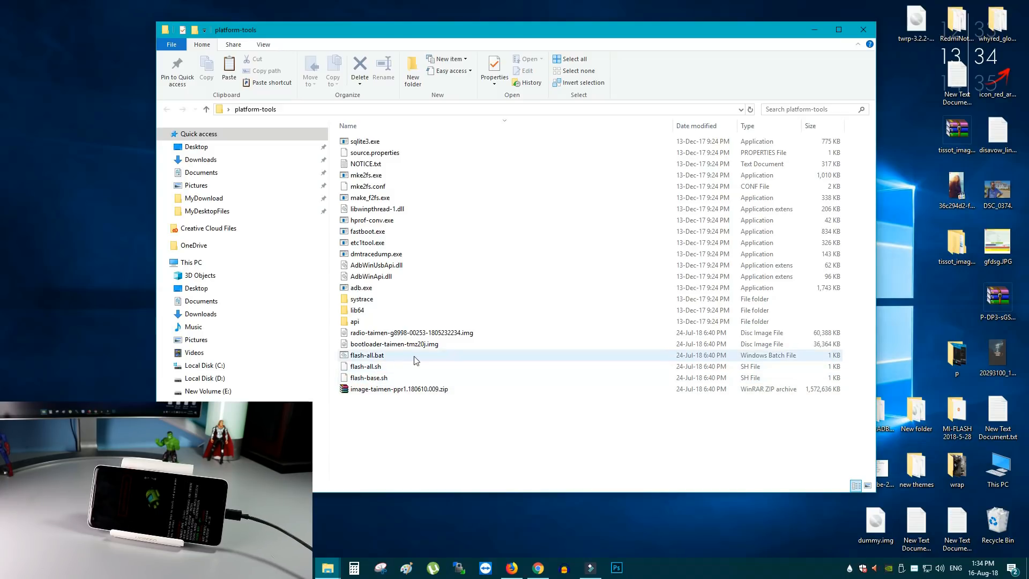
pyautogui.moveTo(448, 363)
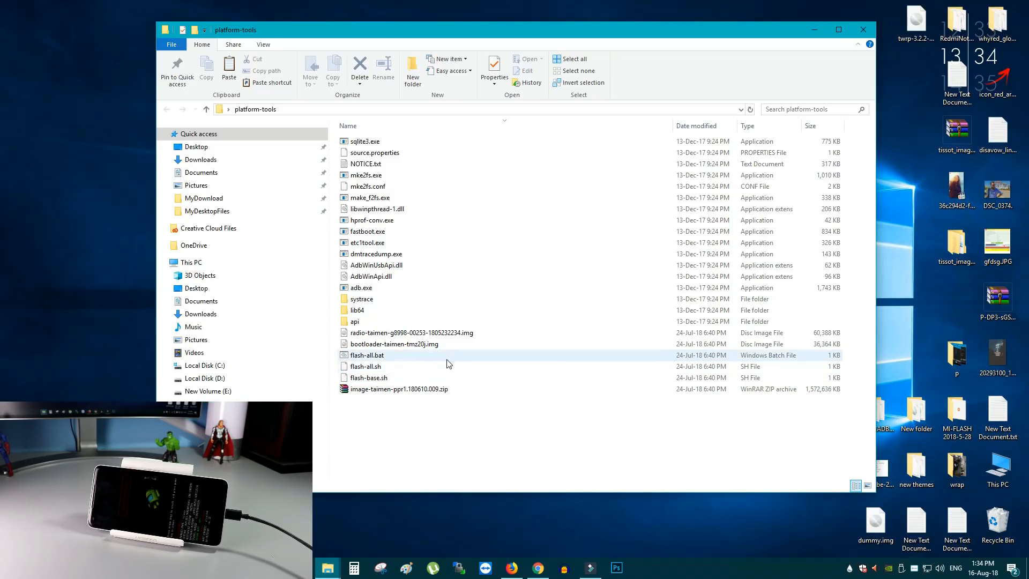
pyautogui.moveTo(459, 360)
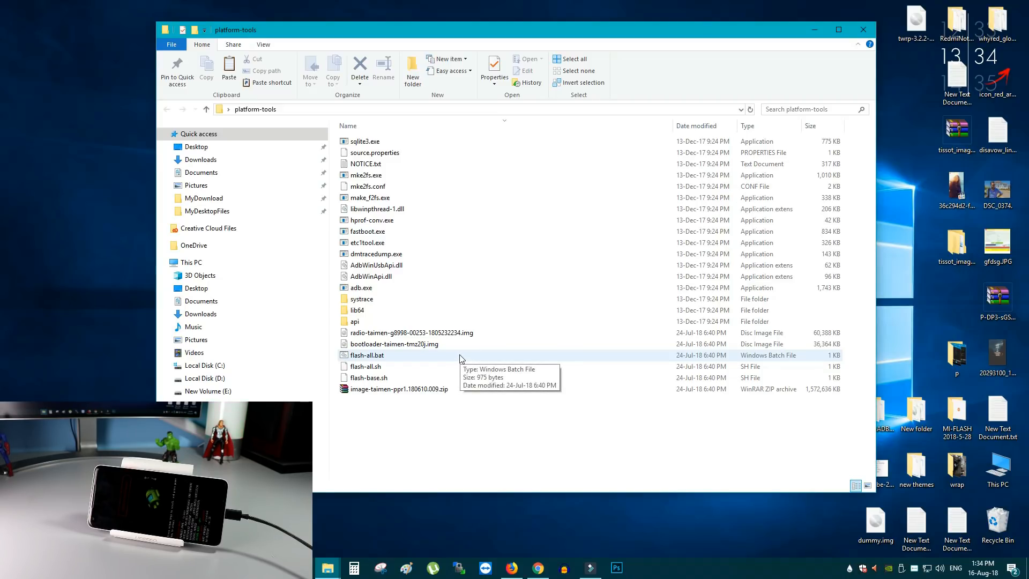
pyautogui.moveTo(389, 359)
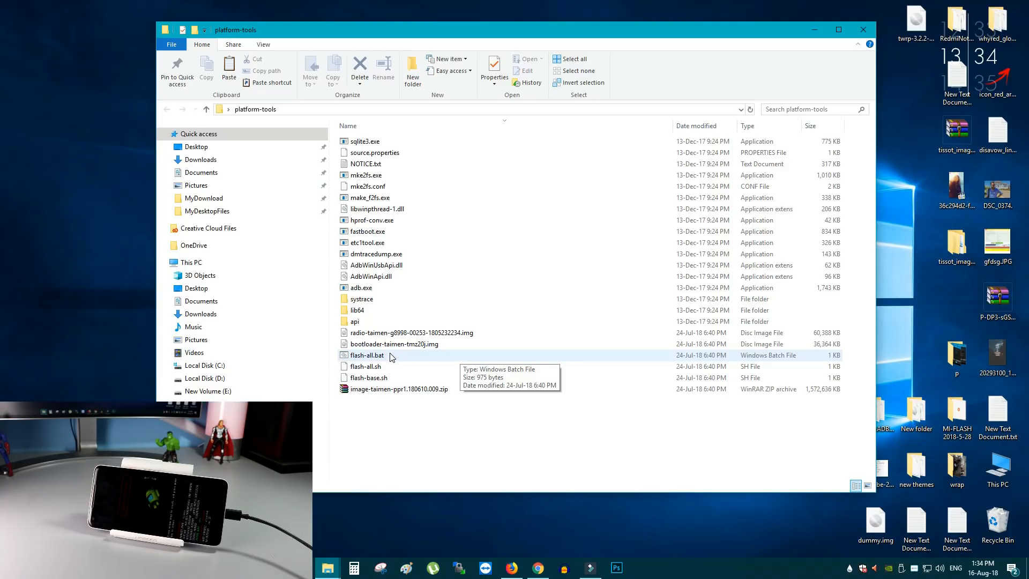
pyautogui.click(367, 355)
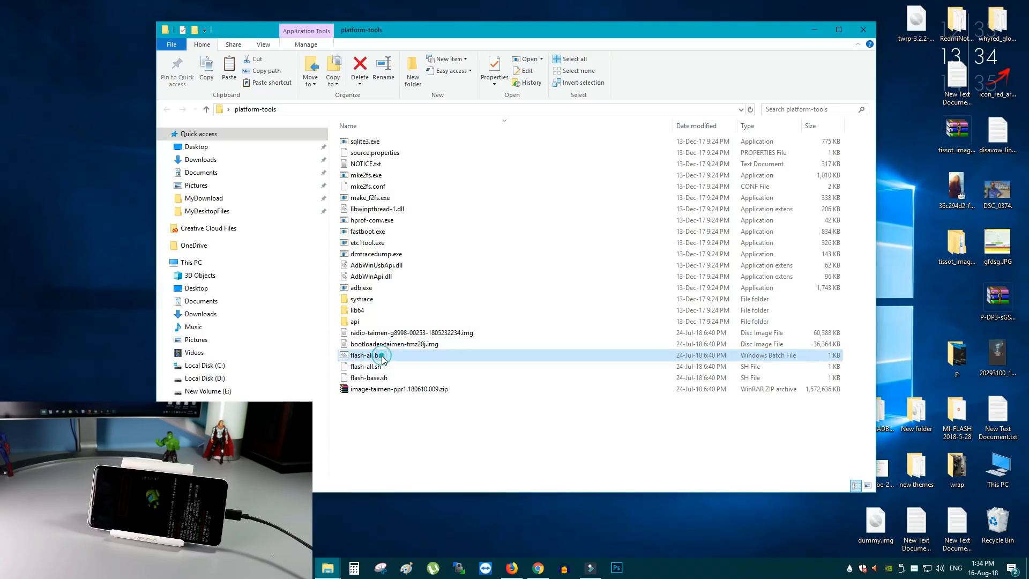
pyautogui.rightClick(369, 355)
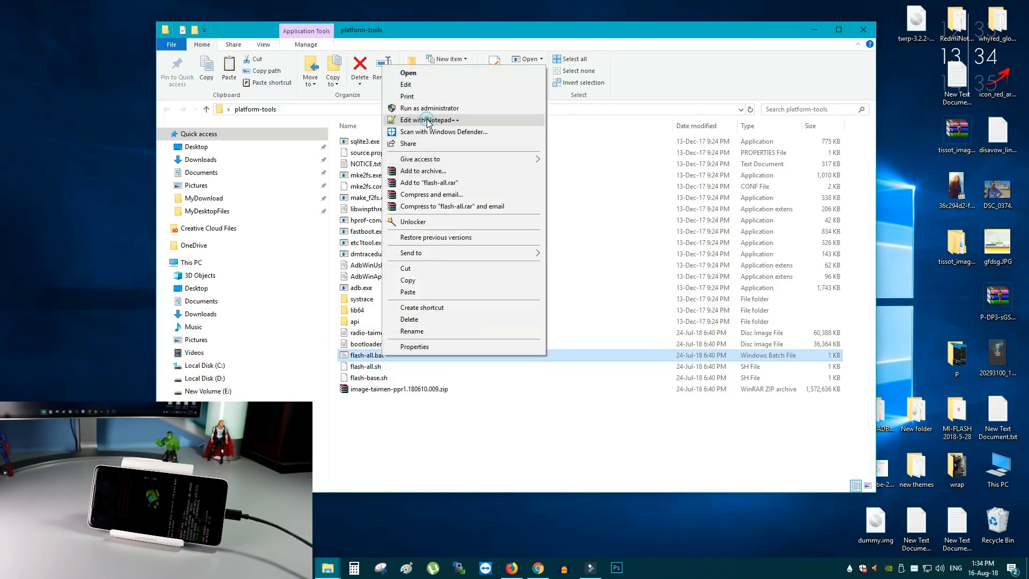
# Delete the -w wipe flag from the fastboot update line 23 in Notepad++ and save
pyautogui.click(429, 119)
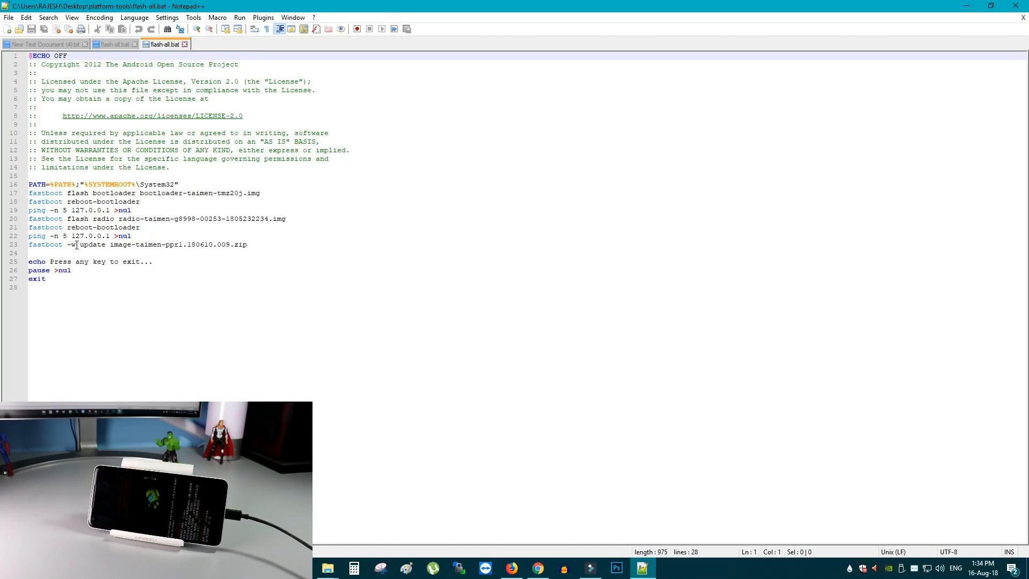
pyautogui.click(78, 244)
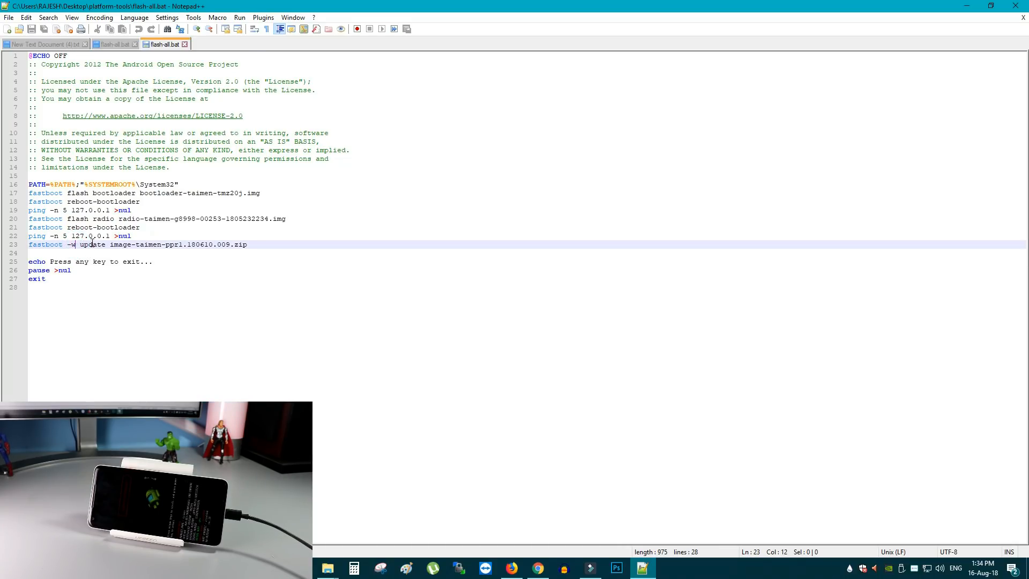
pyautogui.press('Backspace')
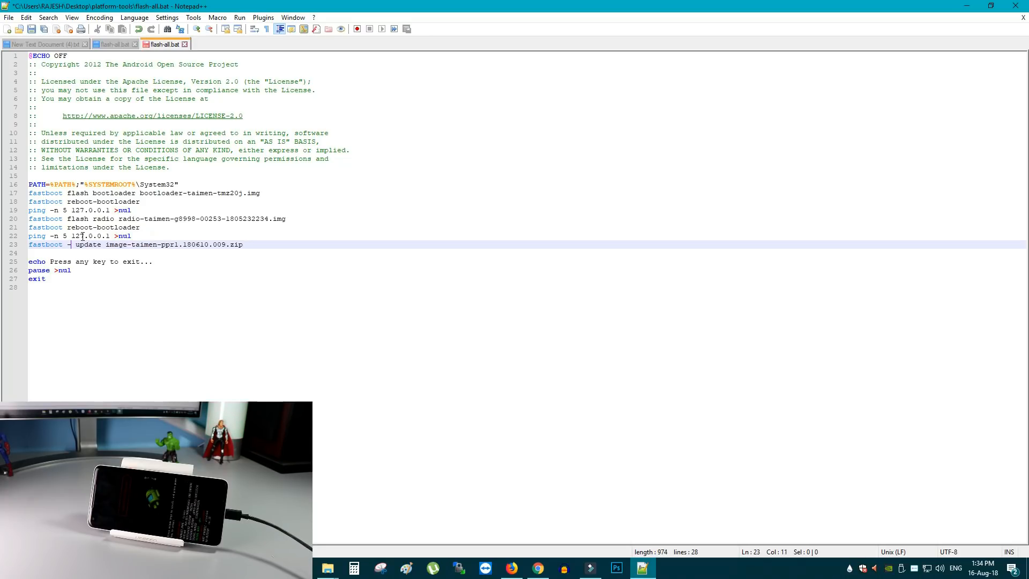
pyautogui.press('BackSpace')
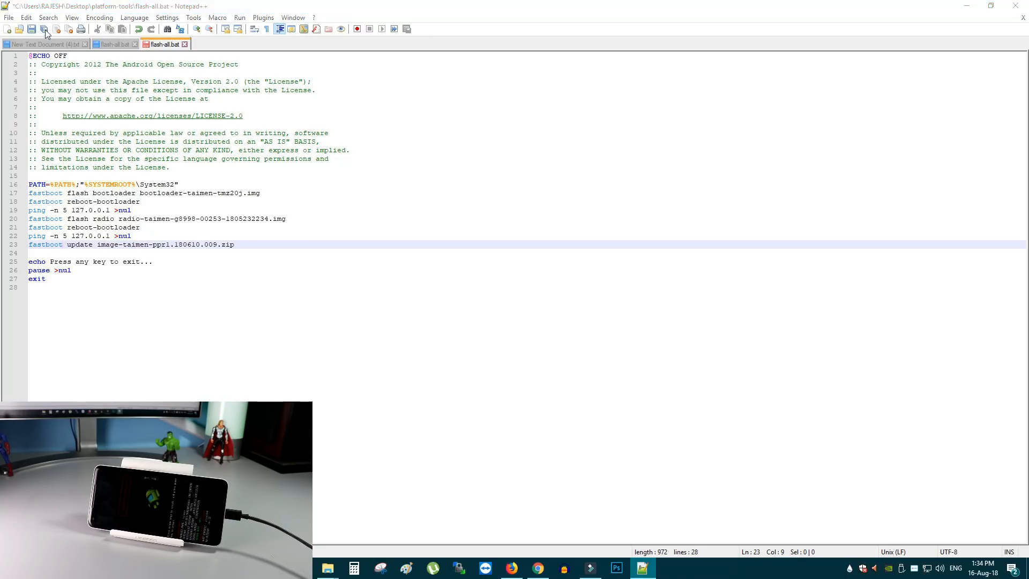
pyautogui.click(31, 29)
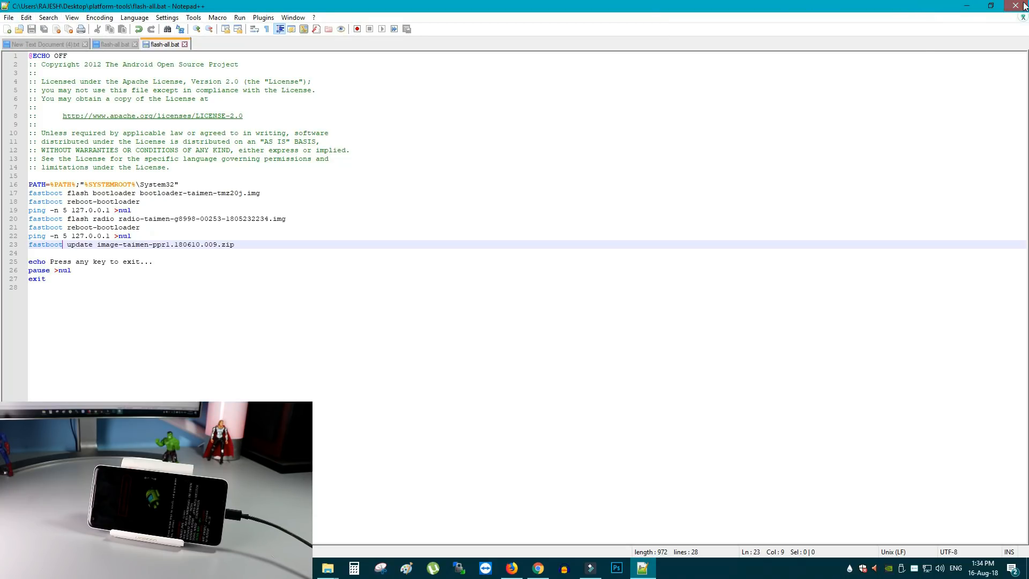
# Close Notepad++ and reselect the updated flash-all.bat in platform-tools
pyautogui.rightClick(367, 355)
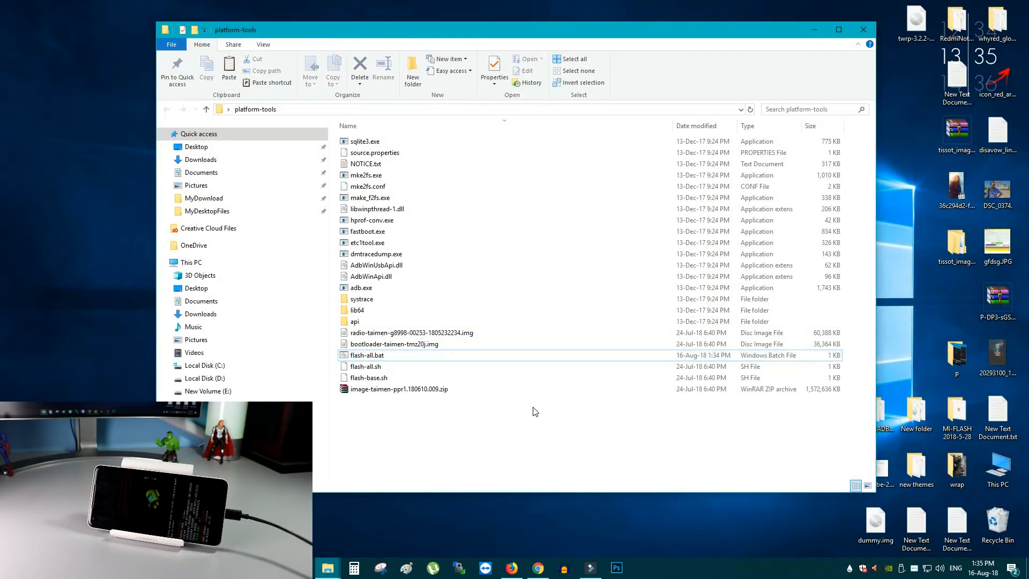
pyautogui.click(368, 355)
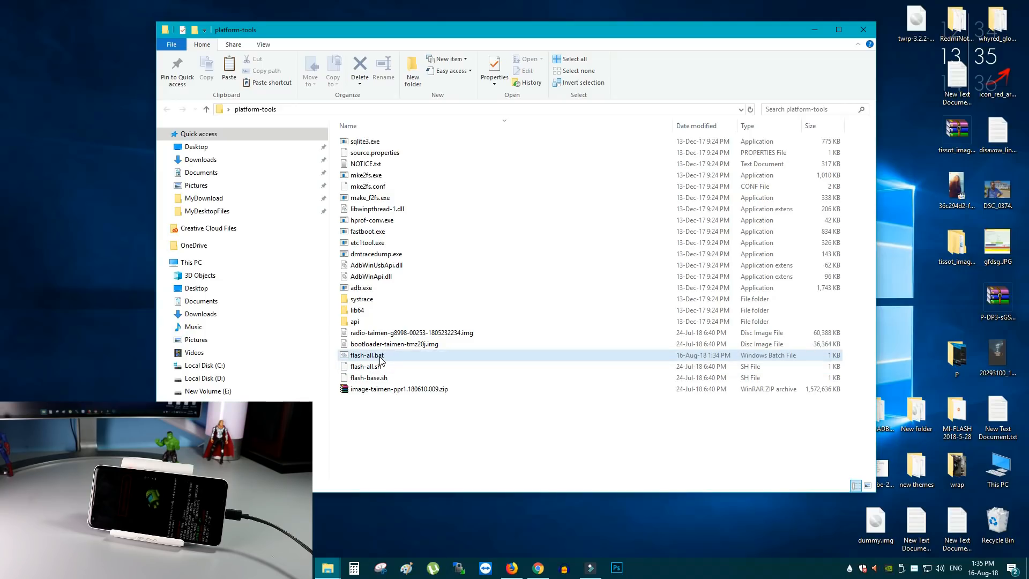
pyautogui.moveTo(368, 355)
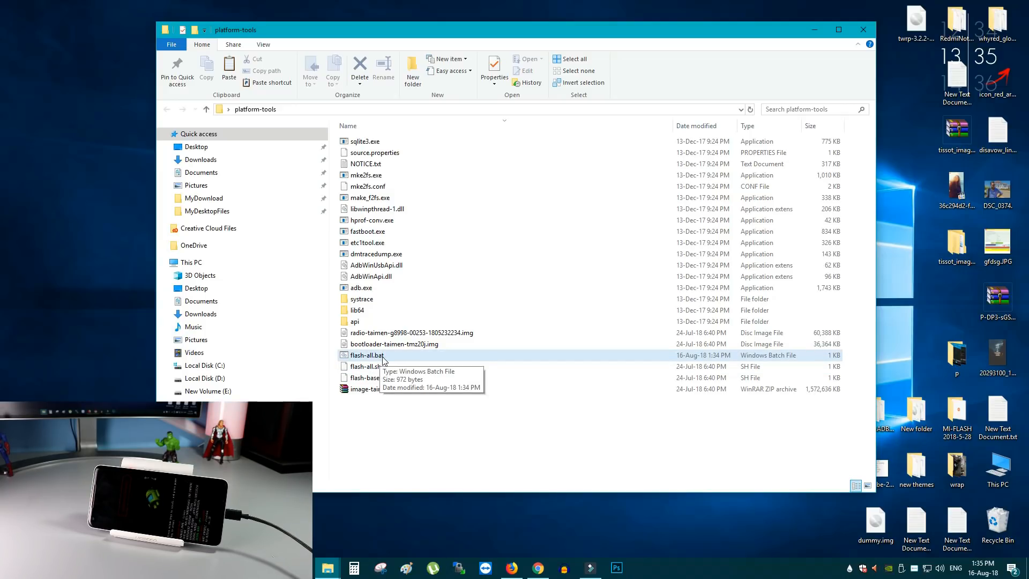
# Launch flash-all.bat so fastboot flashes the bootloader, radio and factory image
pyautogui.doubleClick(367, 355)
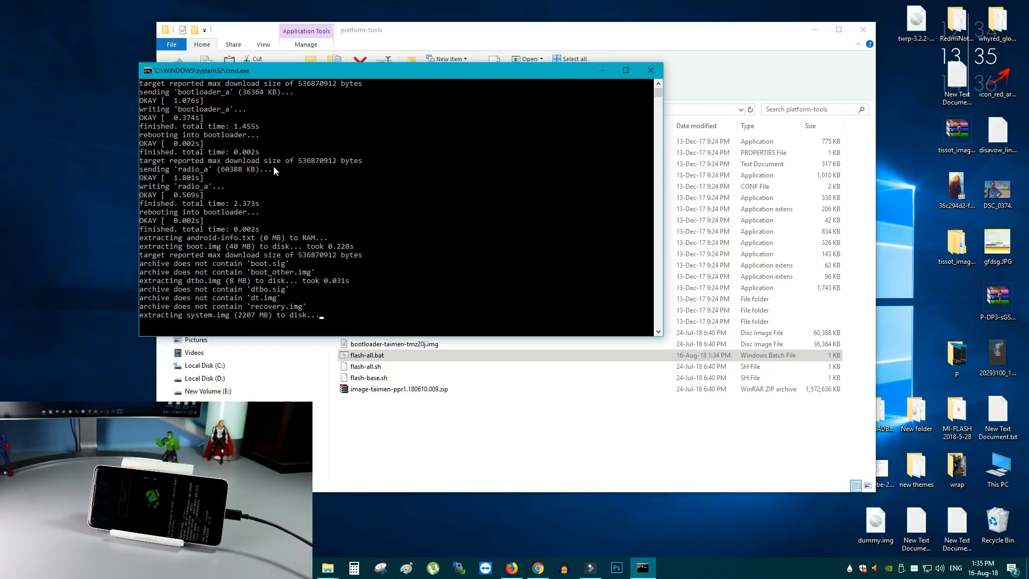
pyautogui.moveTo(203, 323)
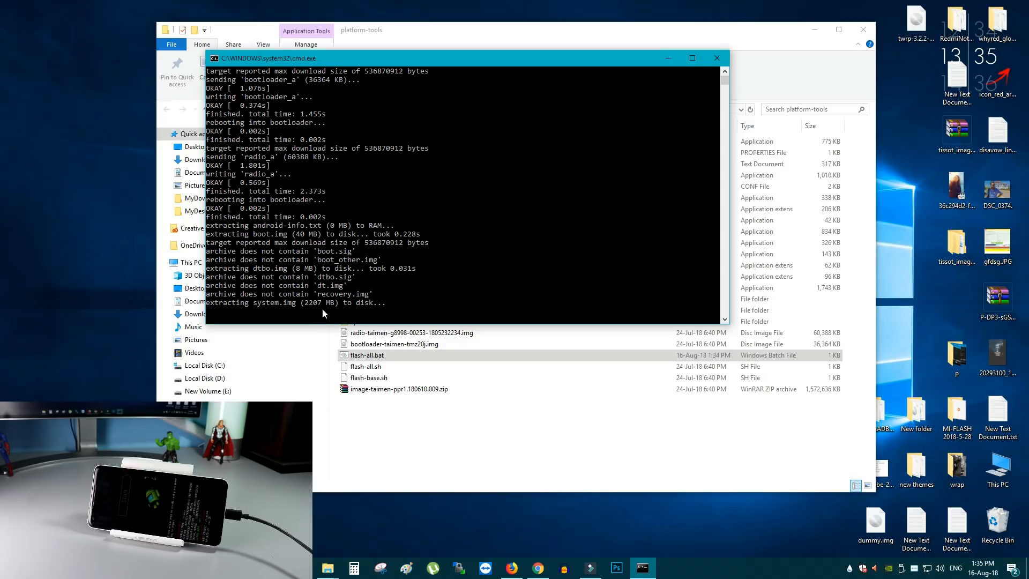
pyautogui.moveTo(361, 315)
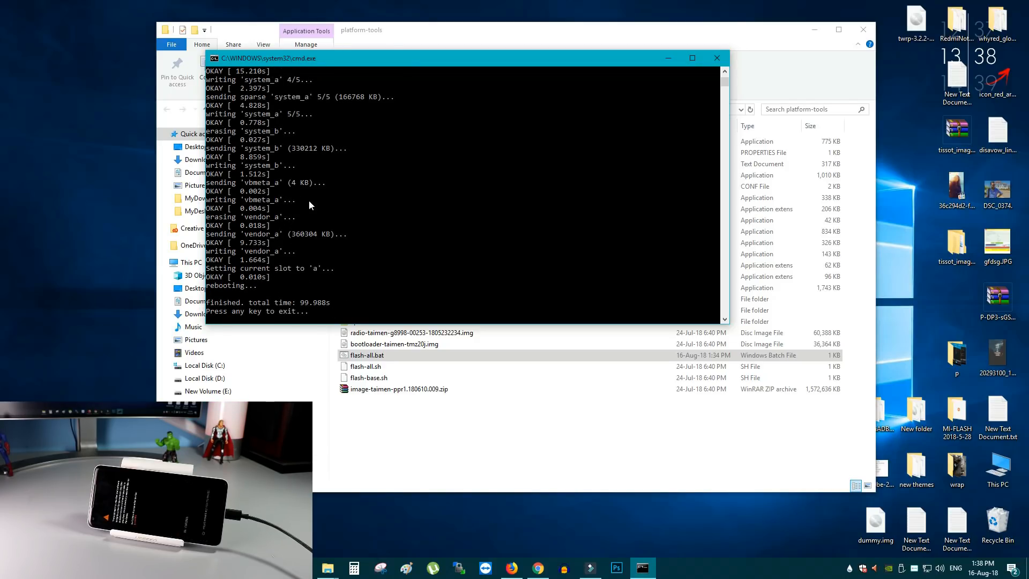
pyautogui.moveTo(410, 300)
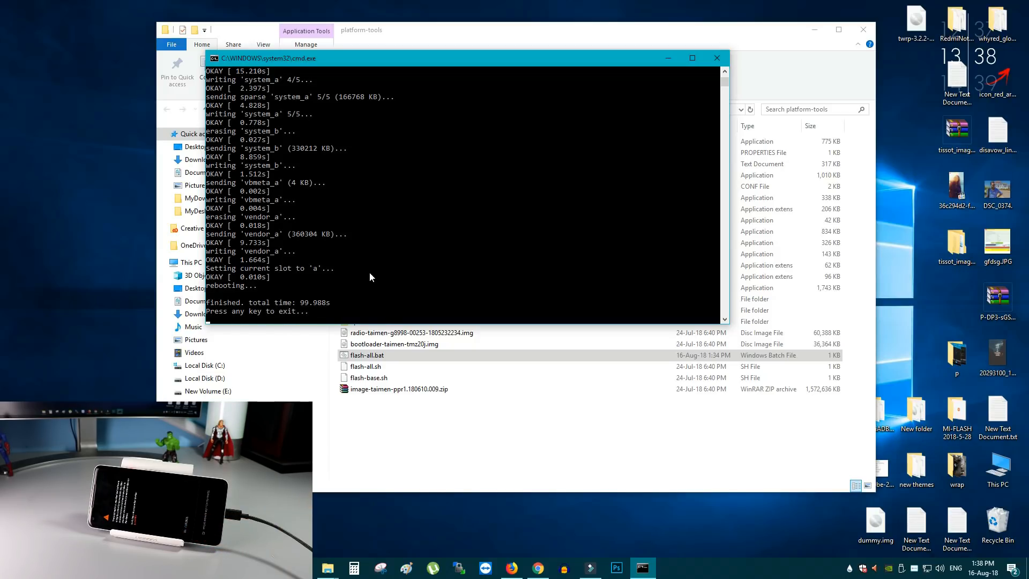
pyautogui.moveTo(256, 318)
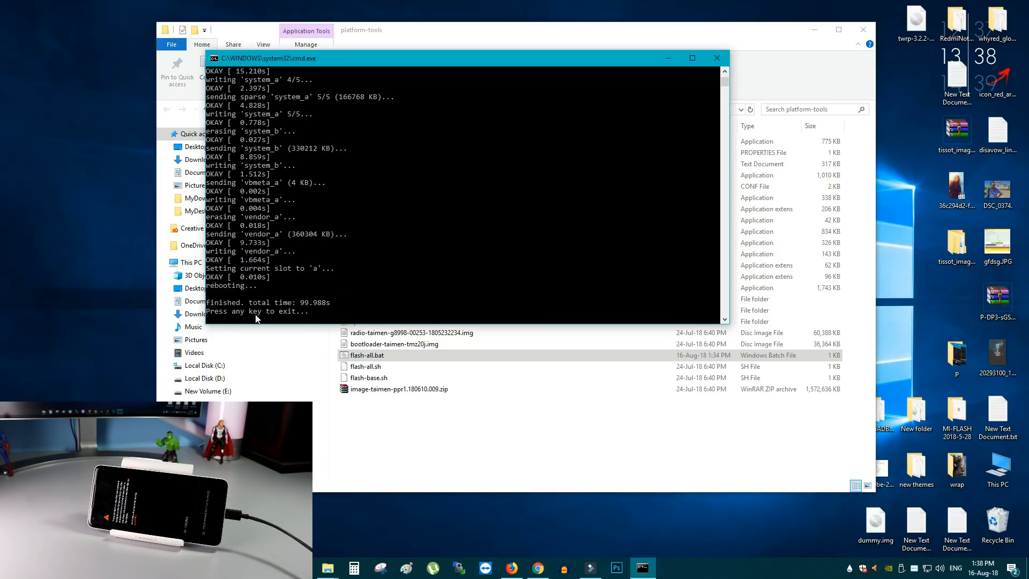